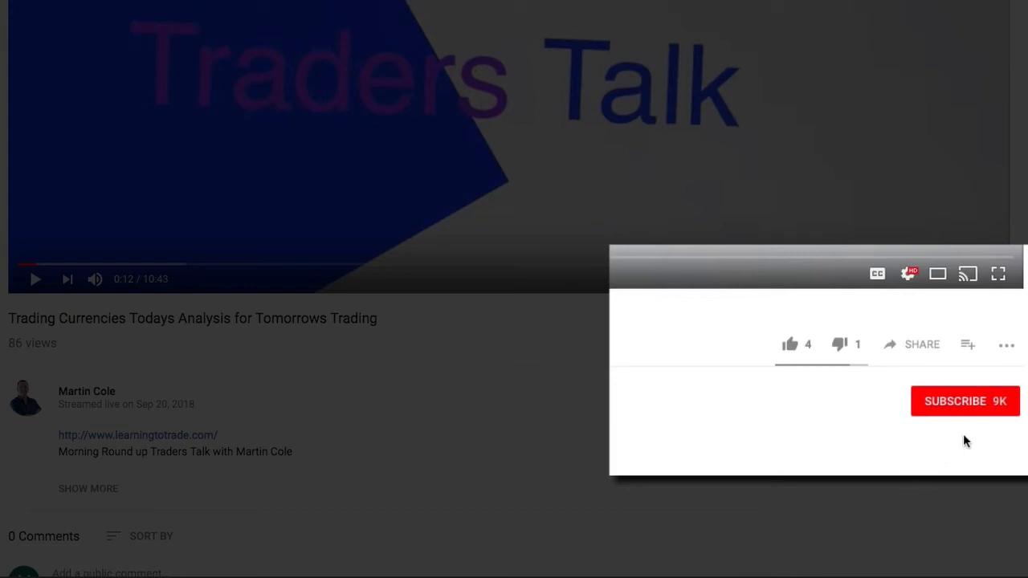
left_click(964, 402)
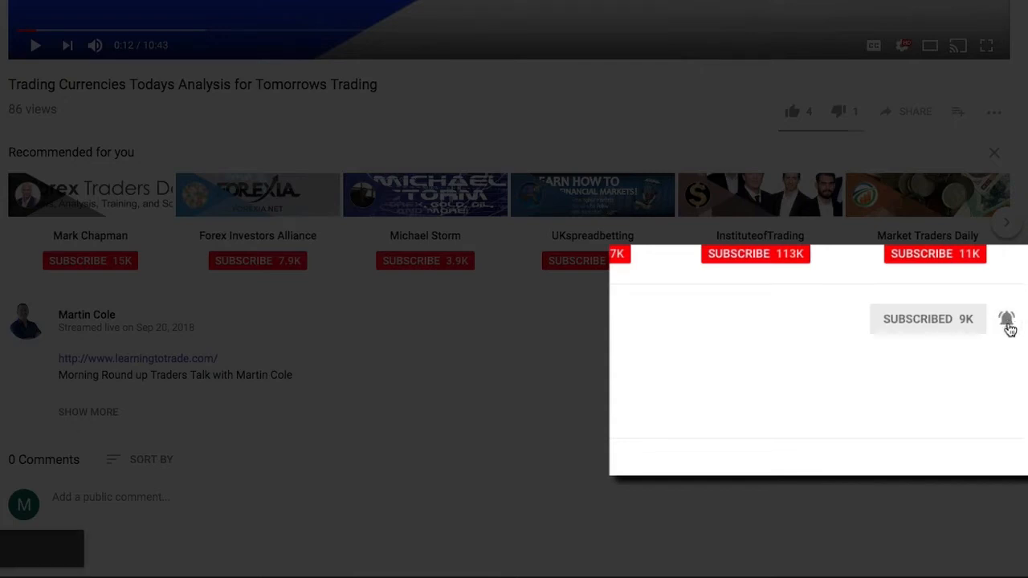
mouse_move(823, 347)
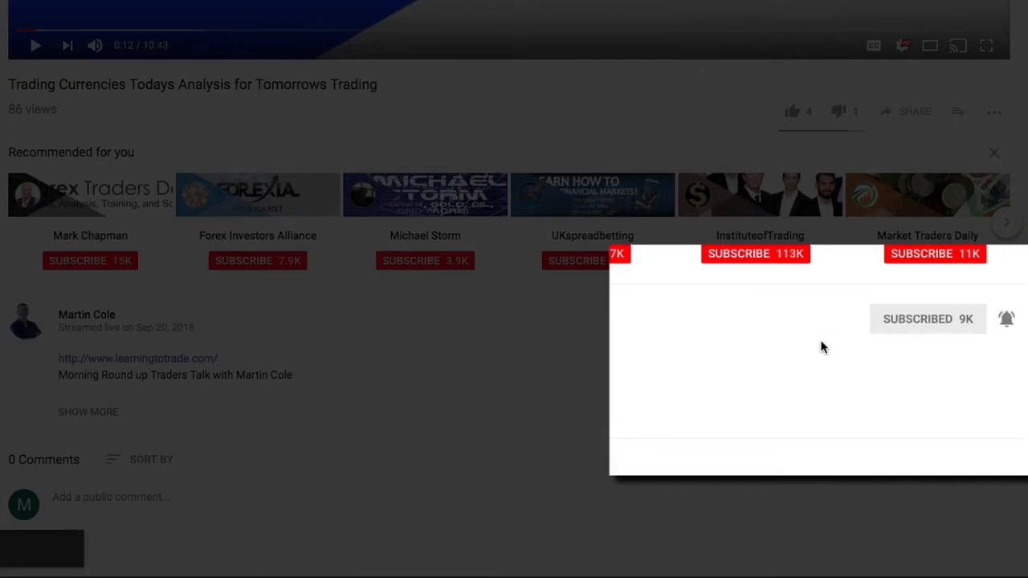